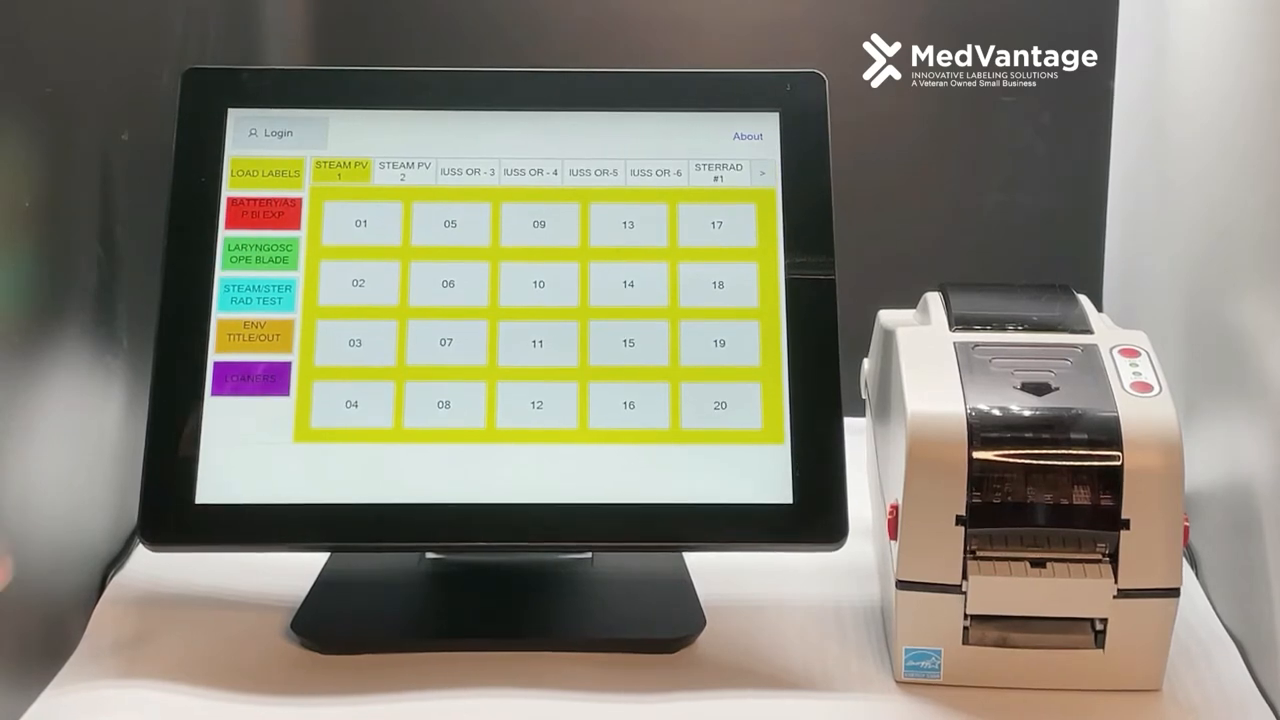
# - Log in to the kiosk with the operator user ID
pyautogui.click(278, 132)
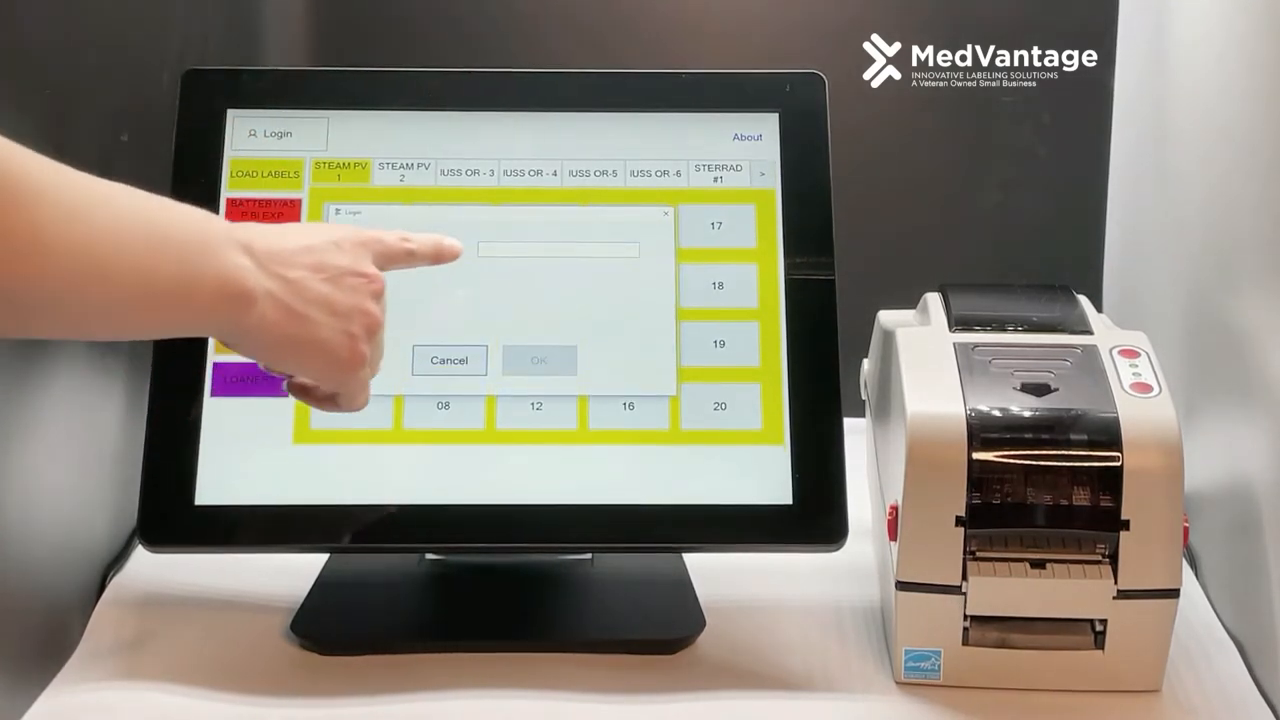
pyautogui.click(558, 250)
pyautogui.write('Oper')
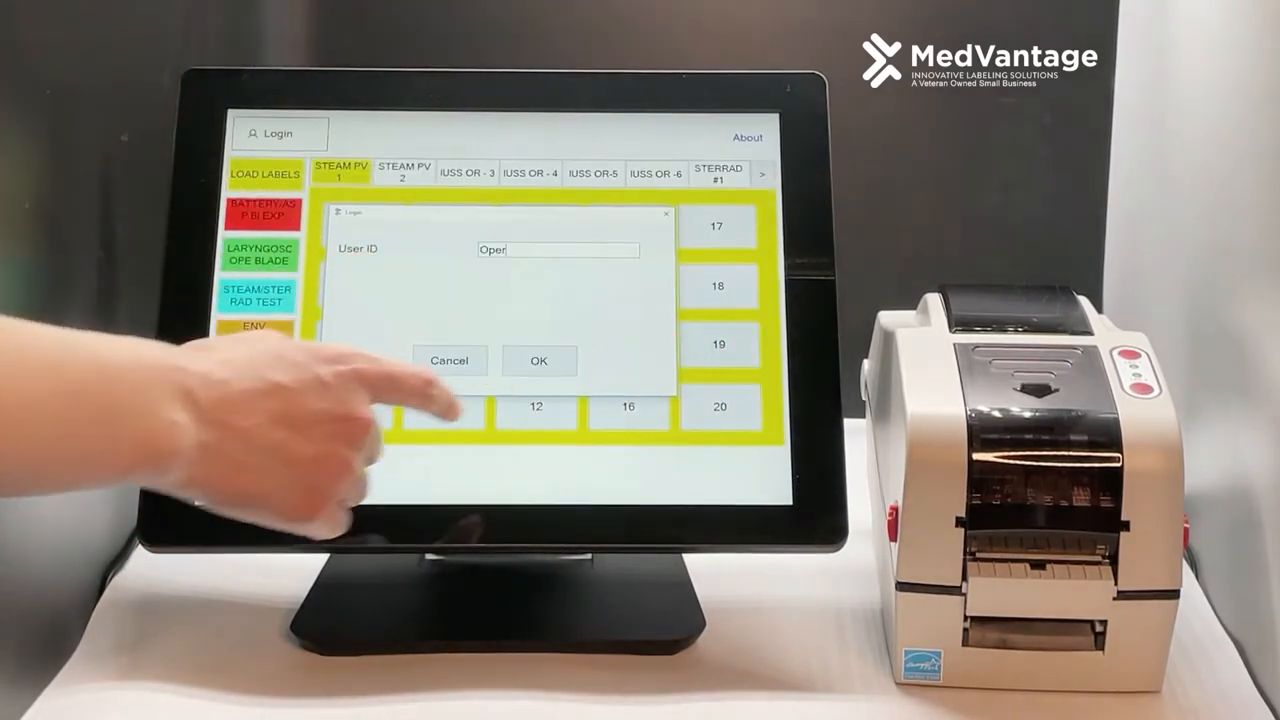
pyautogui.click(538, 360)
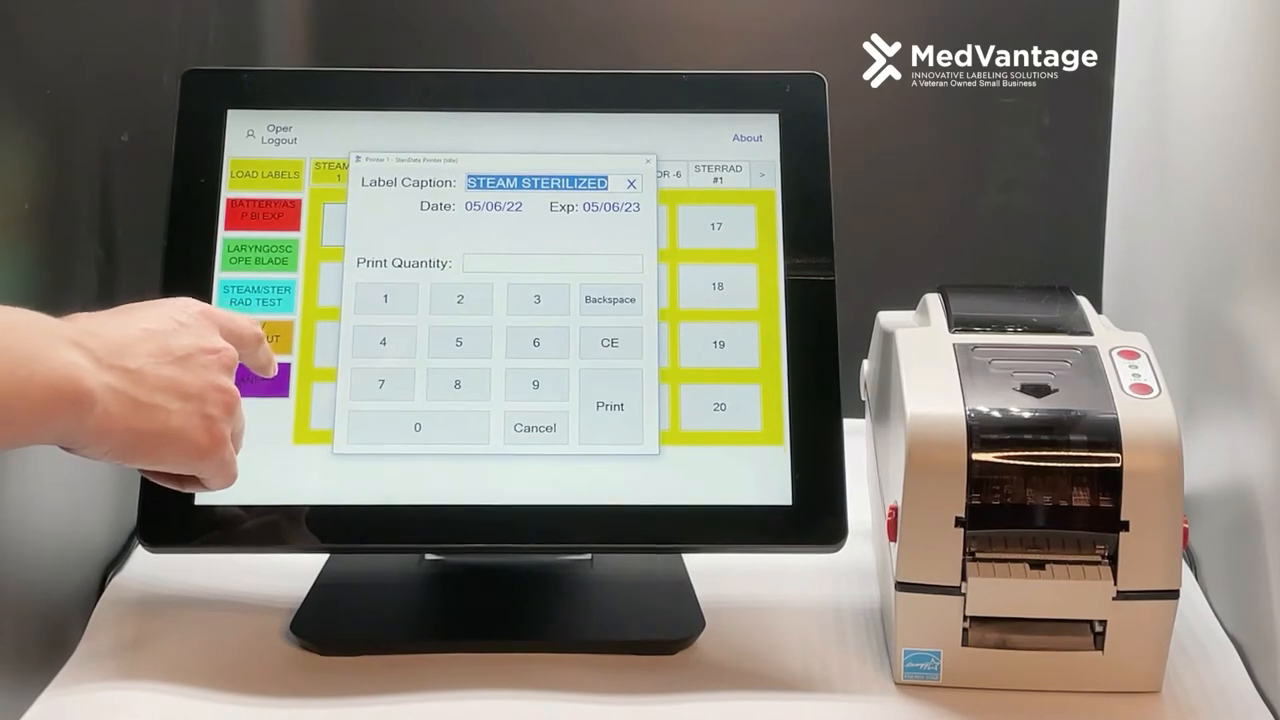
# - Print 2 STEAM STERILIZED load labels
pyautogui.click(460, 299)
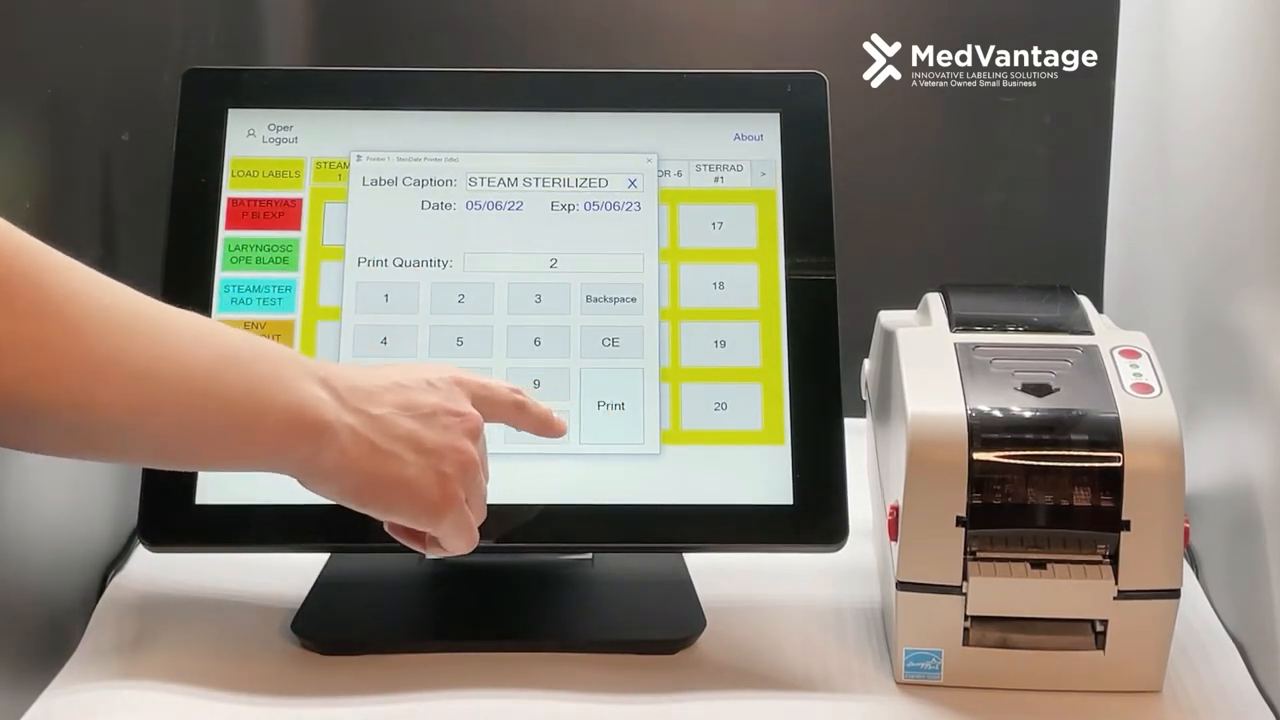
pyautogui.click(610, 405)
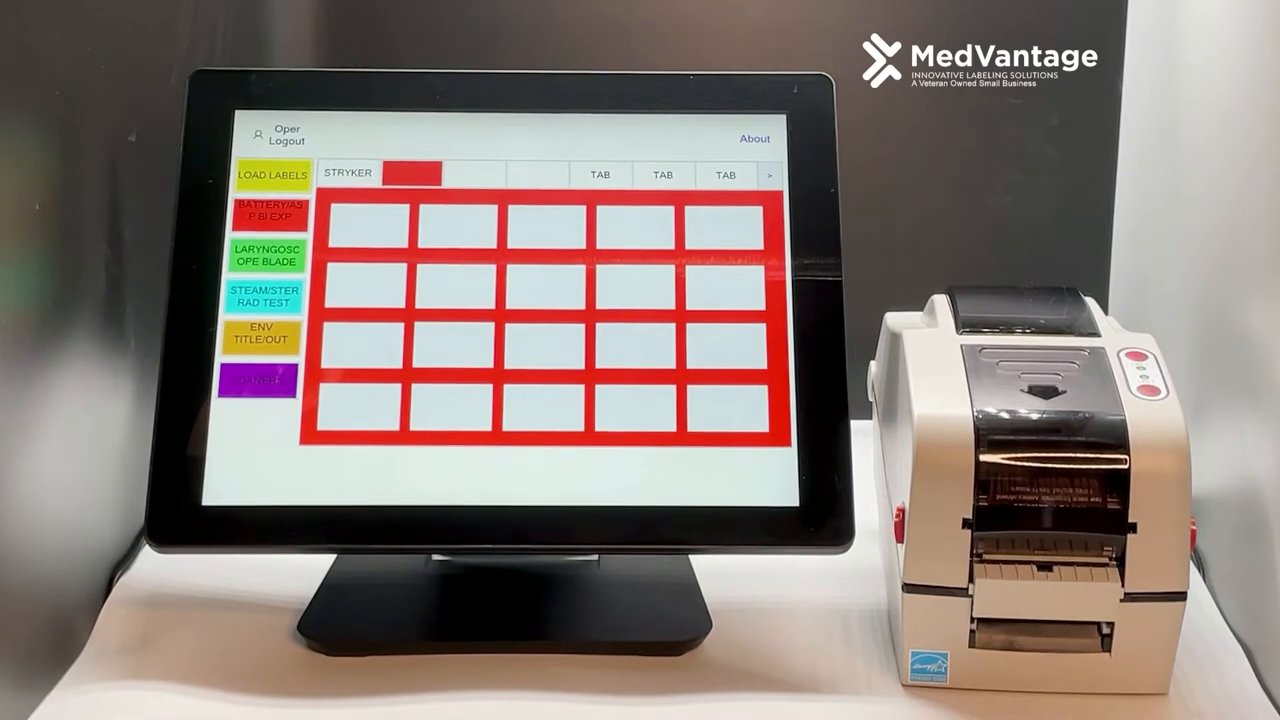
# - Print 3 RETURN TO SPD labels from a red-category load button
pyautogui.click(348, 173)
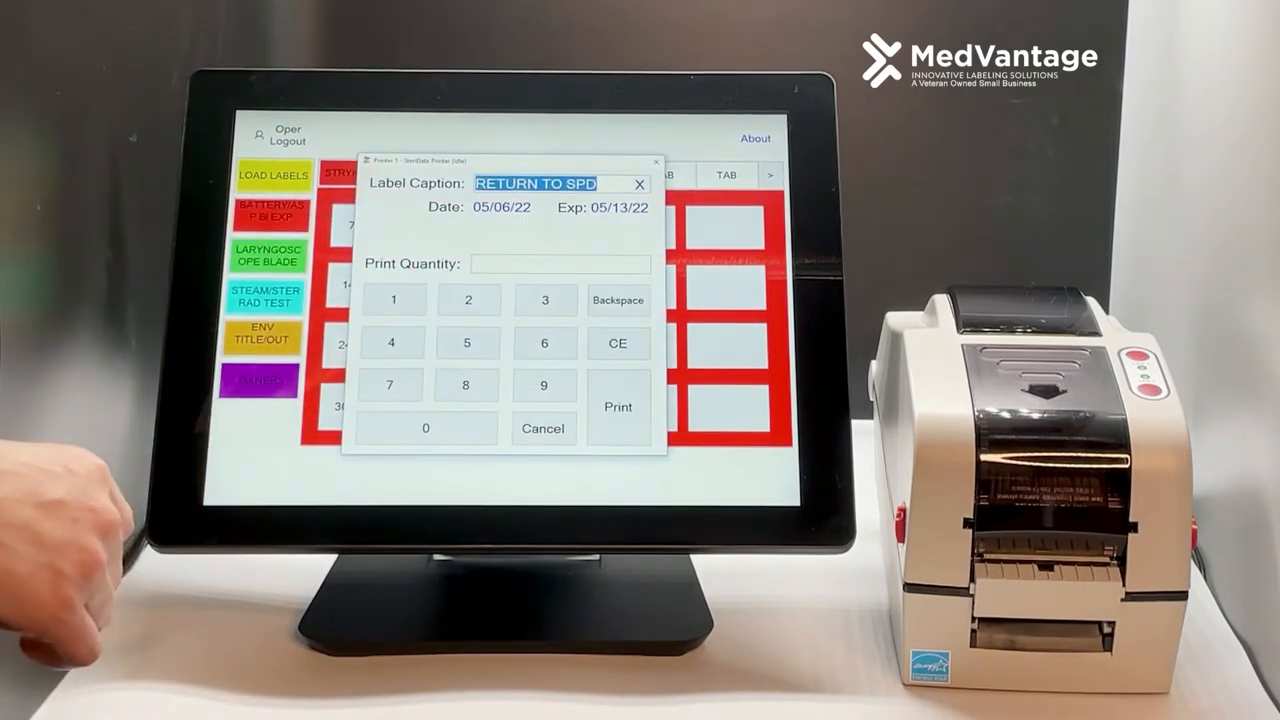
pyautogui.click(543, 300)
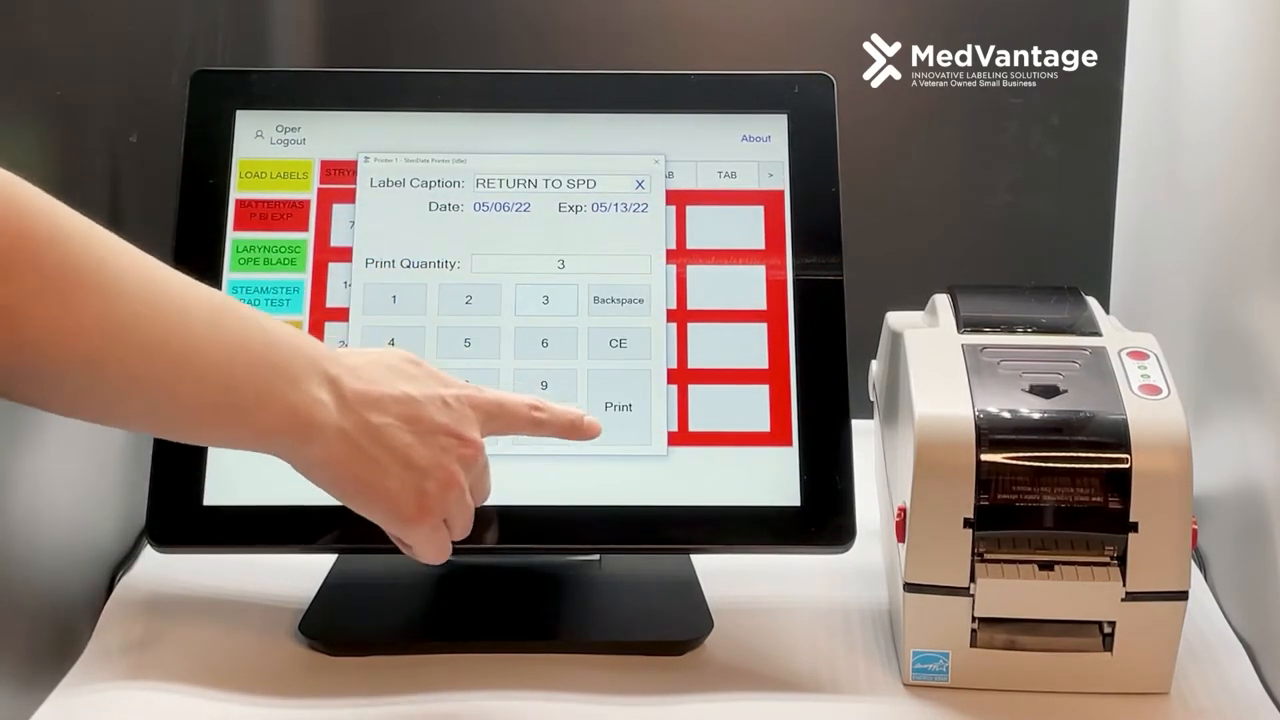
pyautogui.click(618, 407)
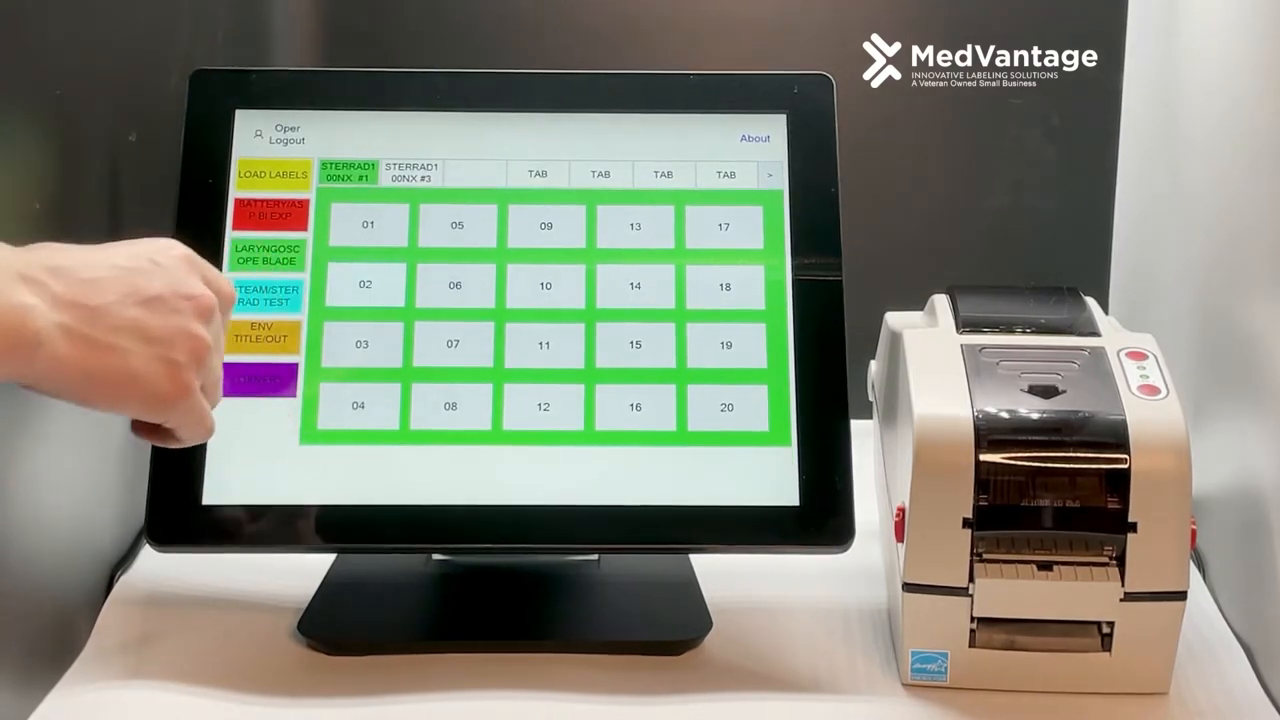
# - Print 2 STERRAD STERILIZED labels from the green category load button
pyautogui.click(365, 224)
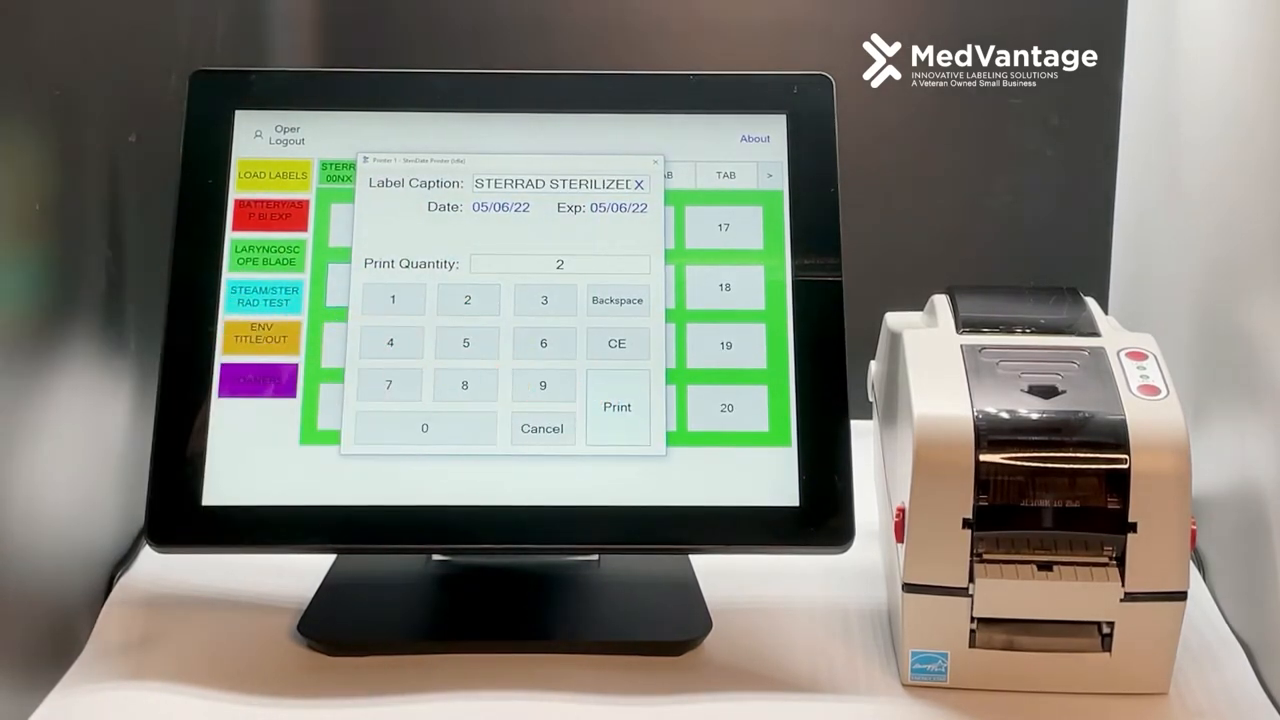
pyautogui.click(616, 407)
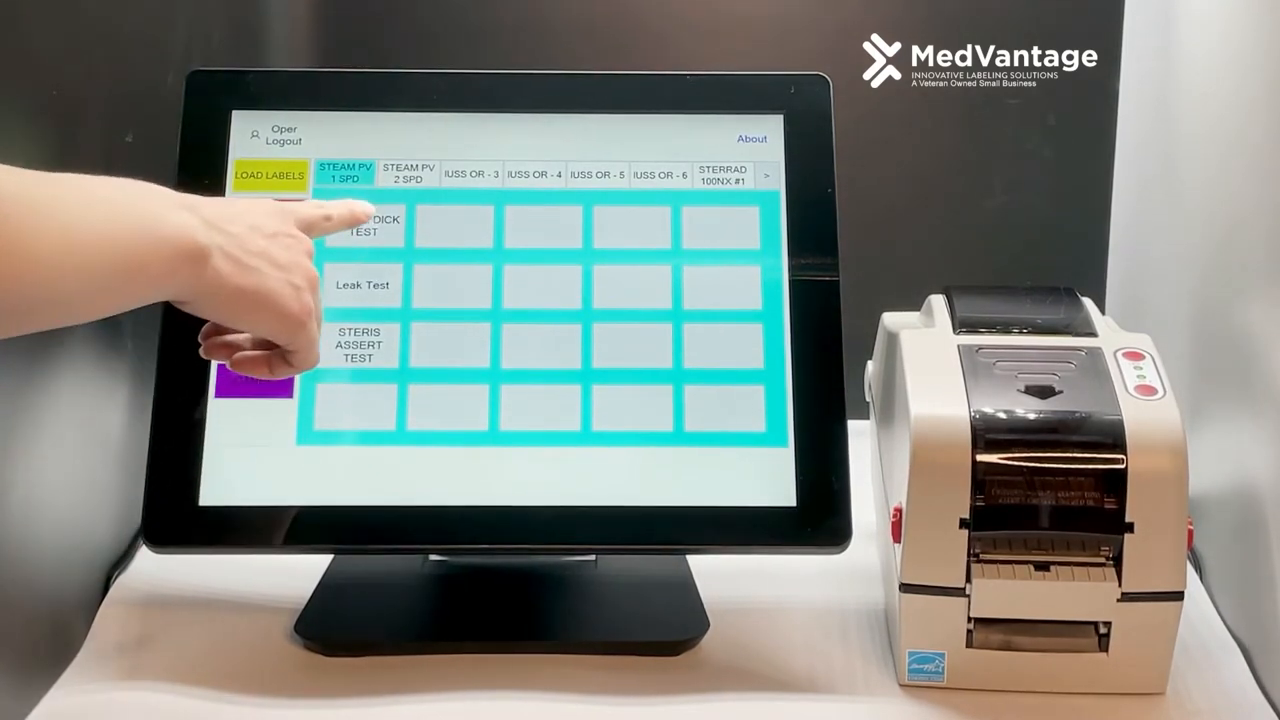
# - Print the BOWIE DICK TEST label, then show the orange ENV TITLE/OUT category
pyautogui.click(362, 225)
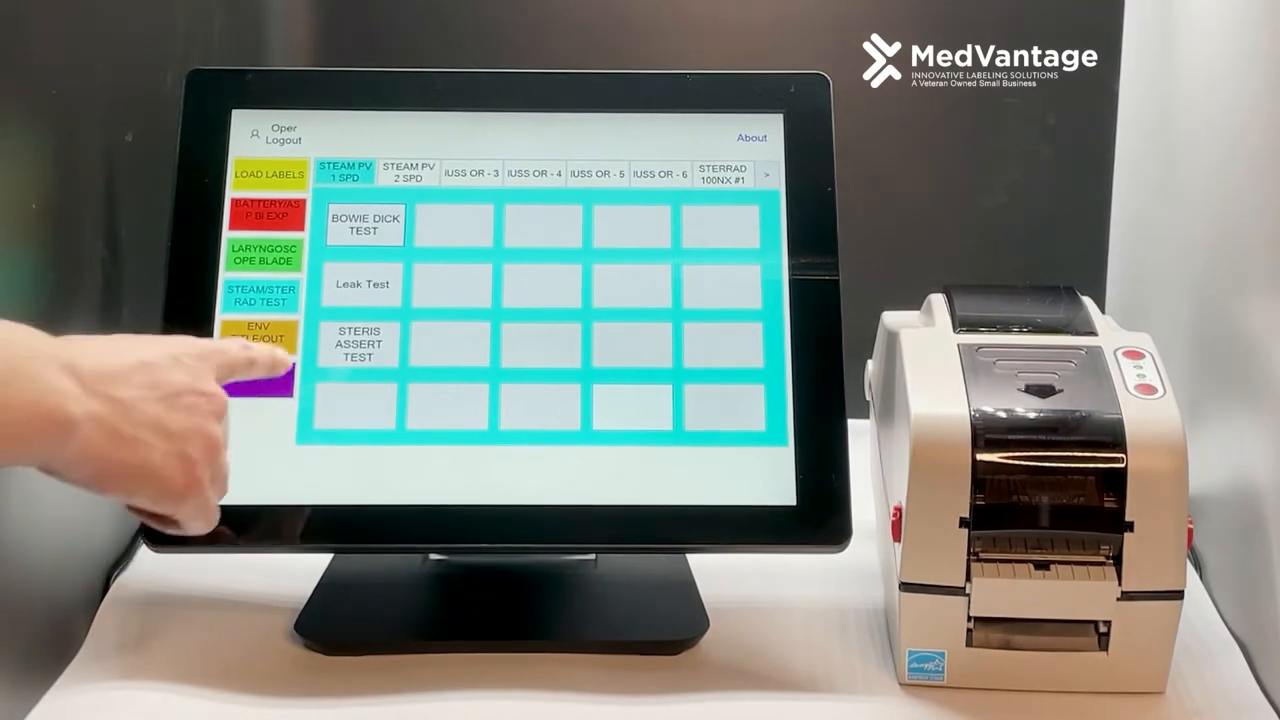
pyautogui.click(261, 383)
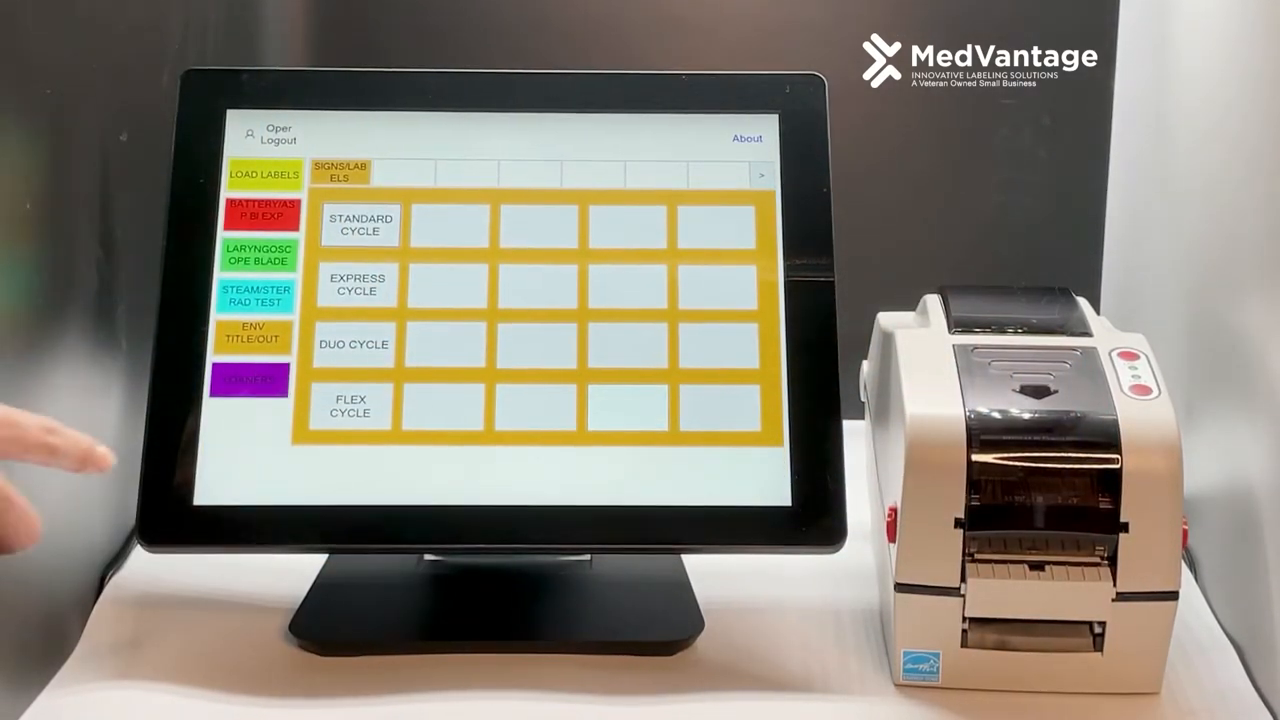
# - Print a sterilizer cycle sign such as STANDARD CYCLE
pyautogui.click(249, 380)
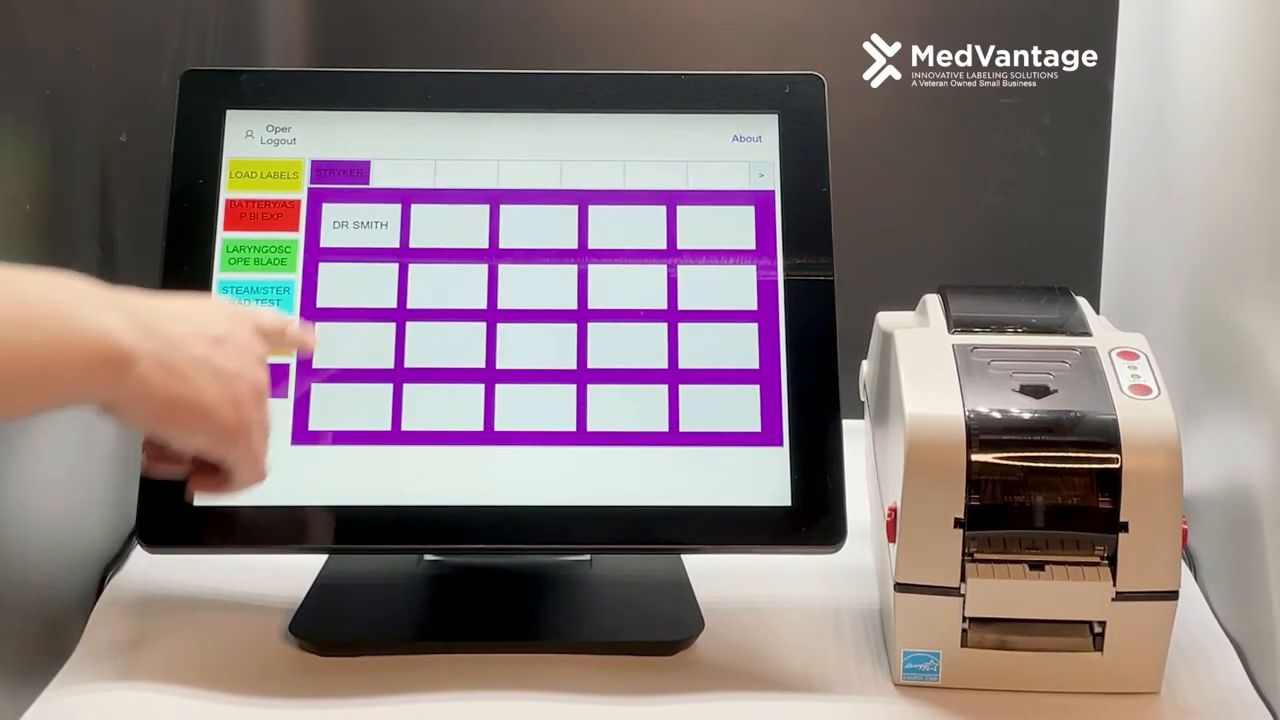
# - Print the DR SMITH Stryker TOTAL KNEE loaner label
pyautogui.click(359, 224)
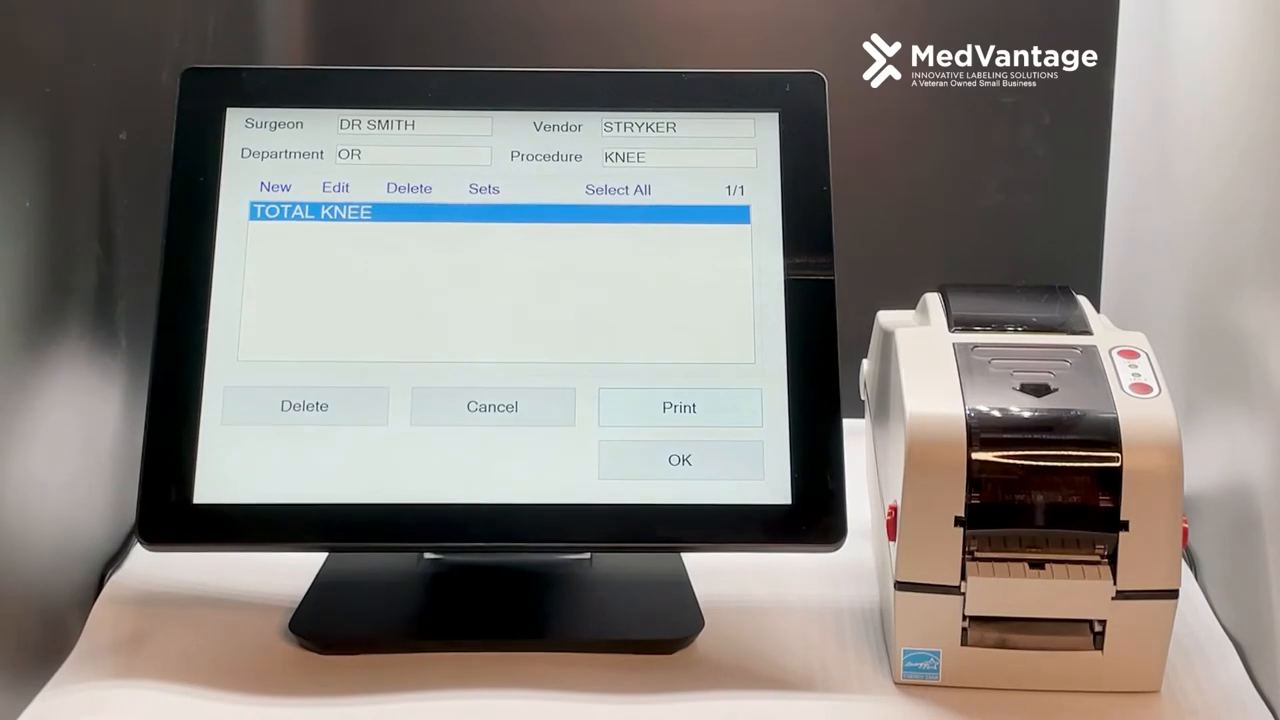
pyautogui.click(679, 408)
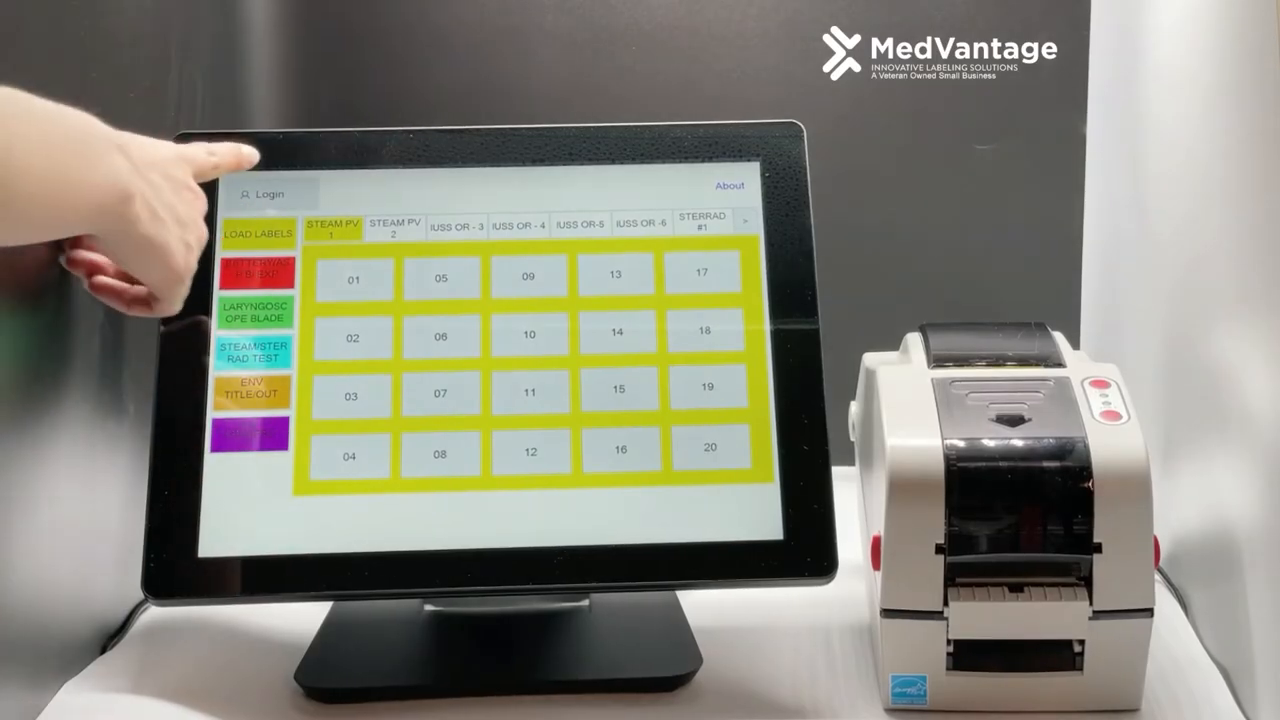
# - Log in to the kiosk with the administrator user ID
pyautogui.click(270, 193)
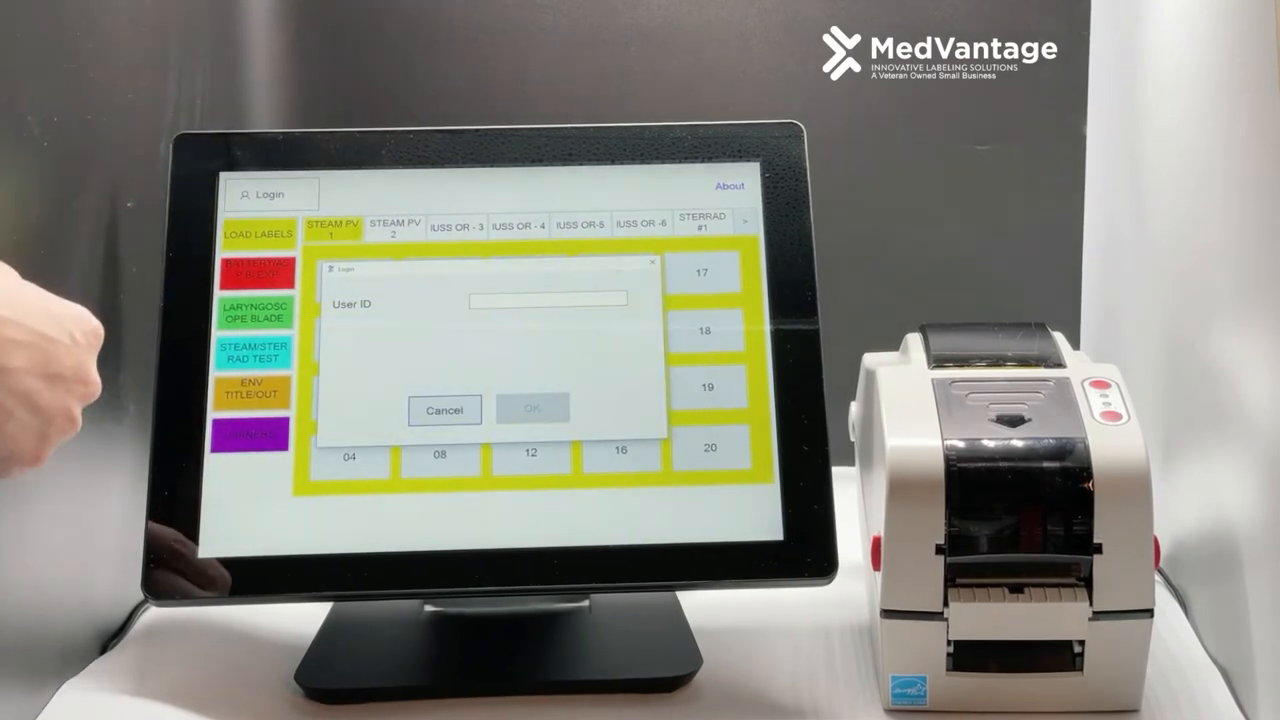
pyautogui.click(547, 299)
pyautogui.write('Admin')
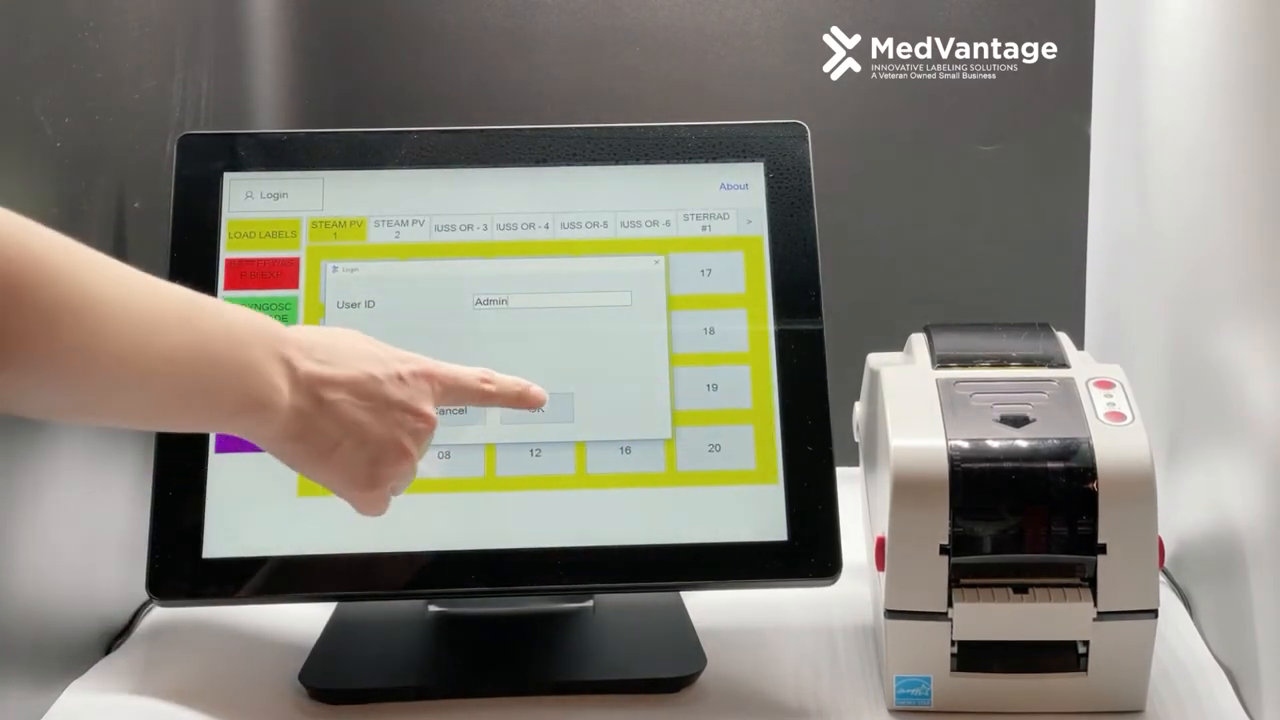
pyautogui.click(533, 414)
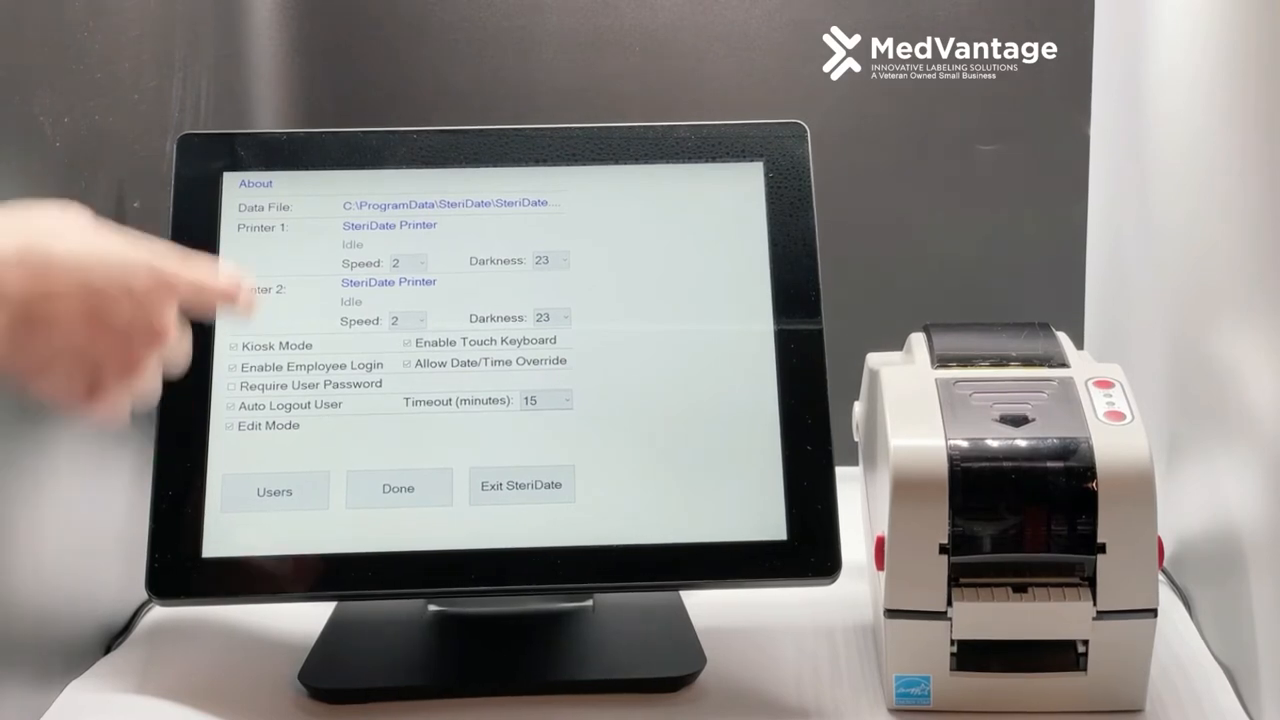
pyautogui.moveTo(220, 270)
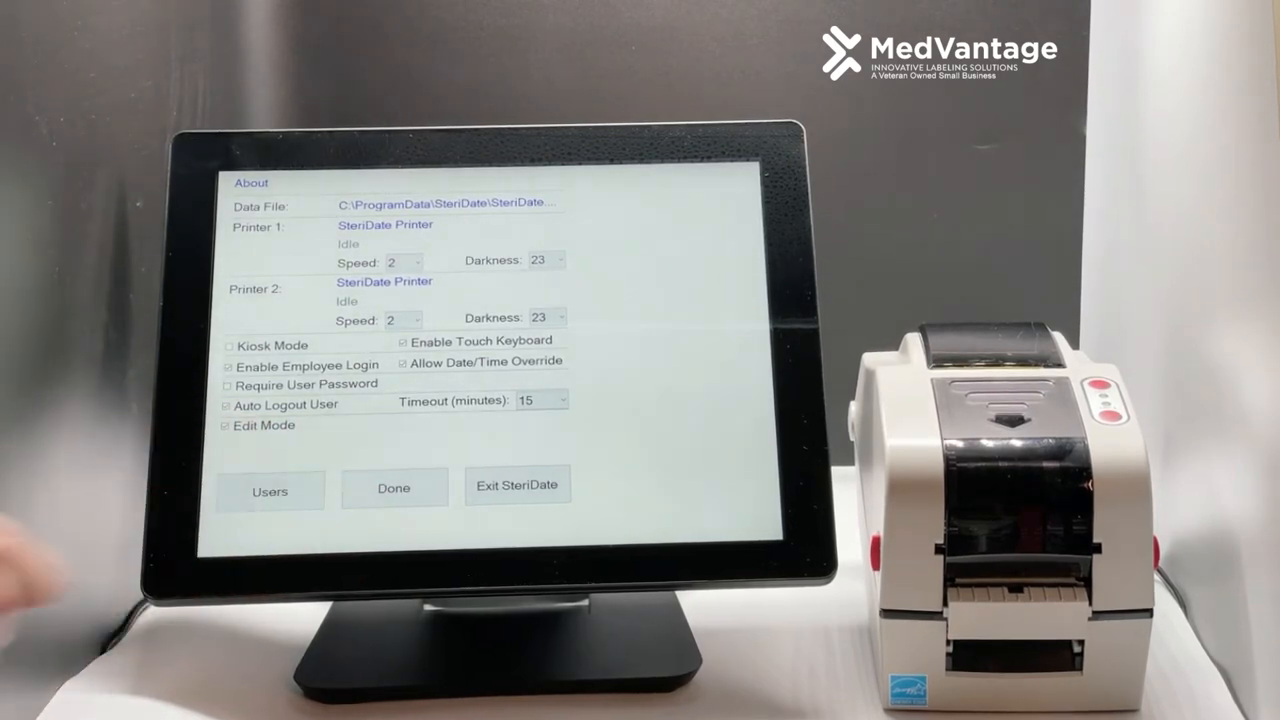
# - Re-enable Kiosk Mode with Edit Mode checked and close Settings
pyautogui.click(393, 488)
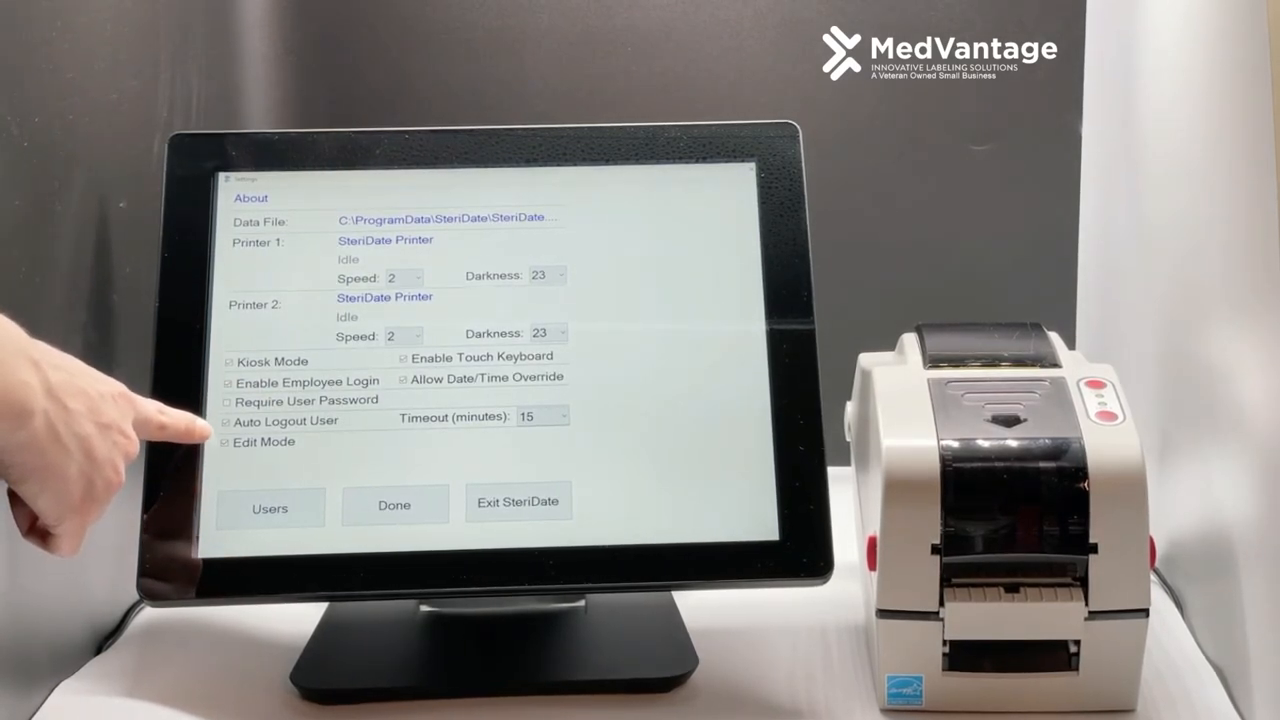
pyautogui.click(394, 504)
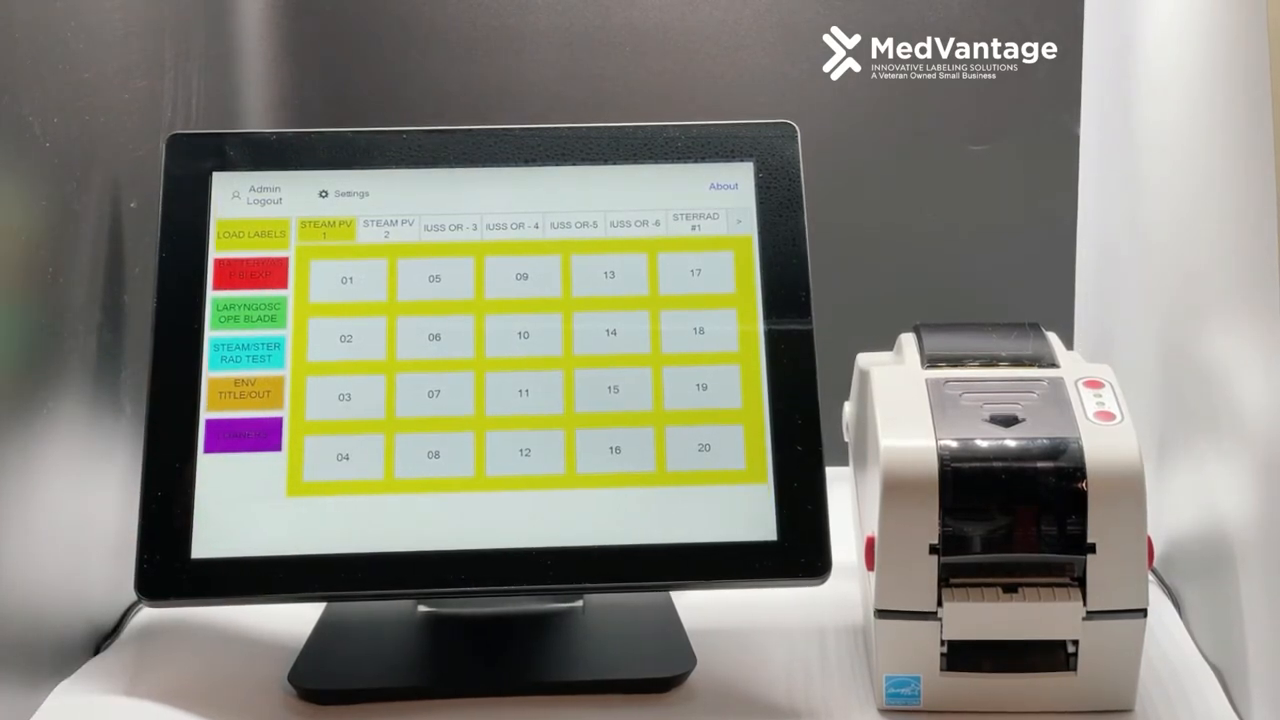
# - Save load 01 as PV 1 SPD, department SPD, captioned STEAM STERILIZED
pyautogui.click(345, 279)
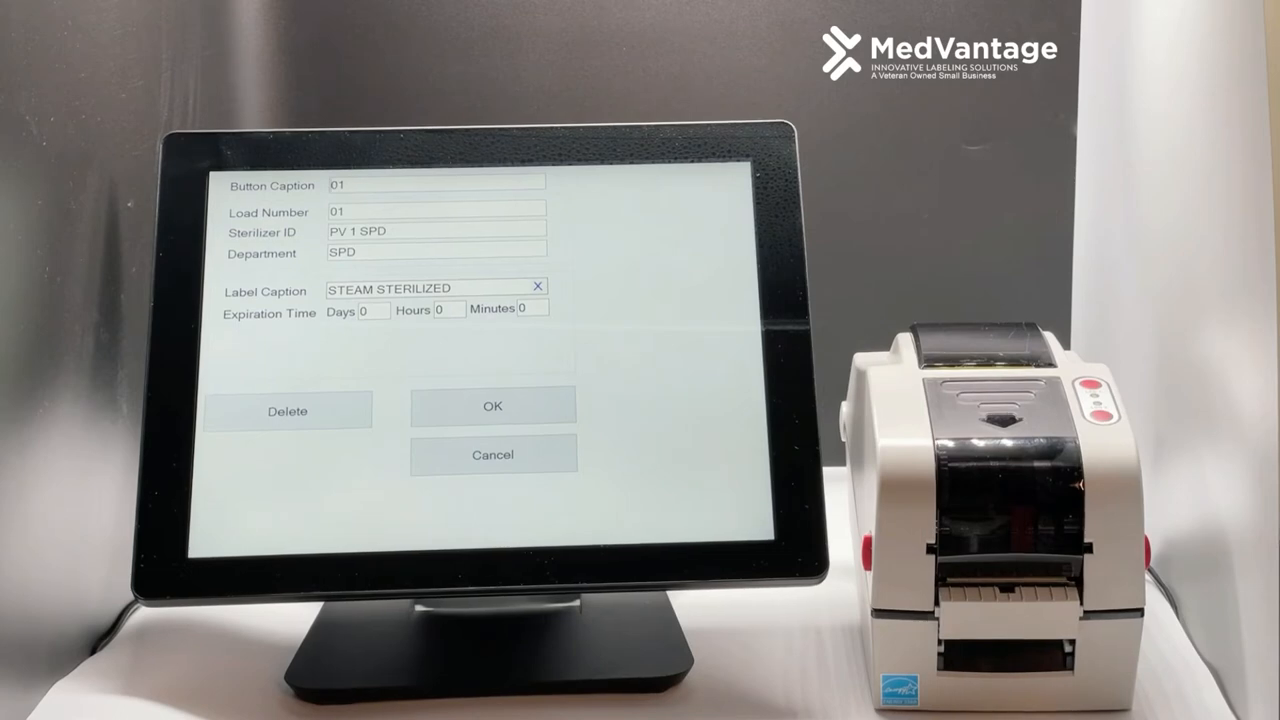
pyautogui.click(492, 406)
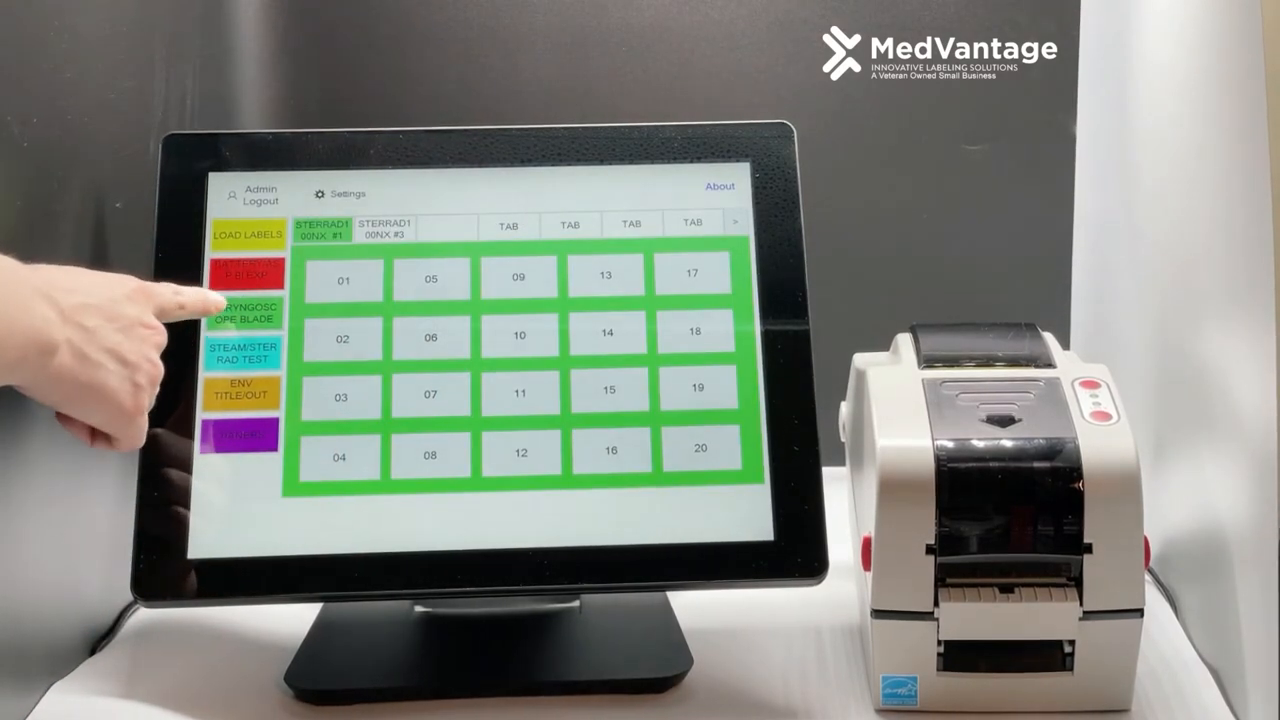
# - Configure LARYNGOSCOPE BLADE with printer 1 and the sterile-unless-opened message, then save
pyautogui.click(236, 314)
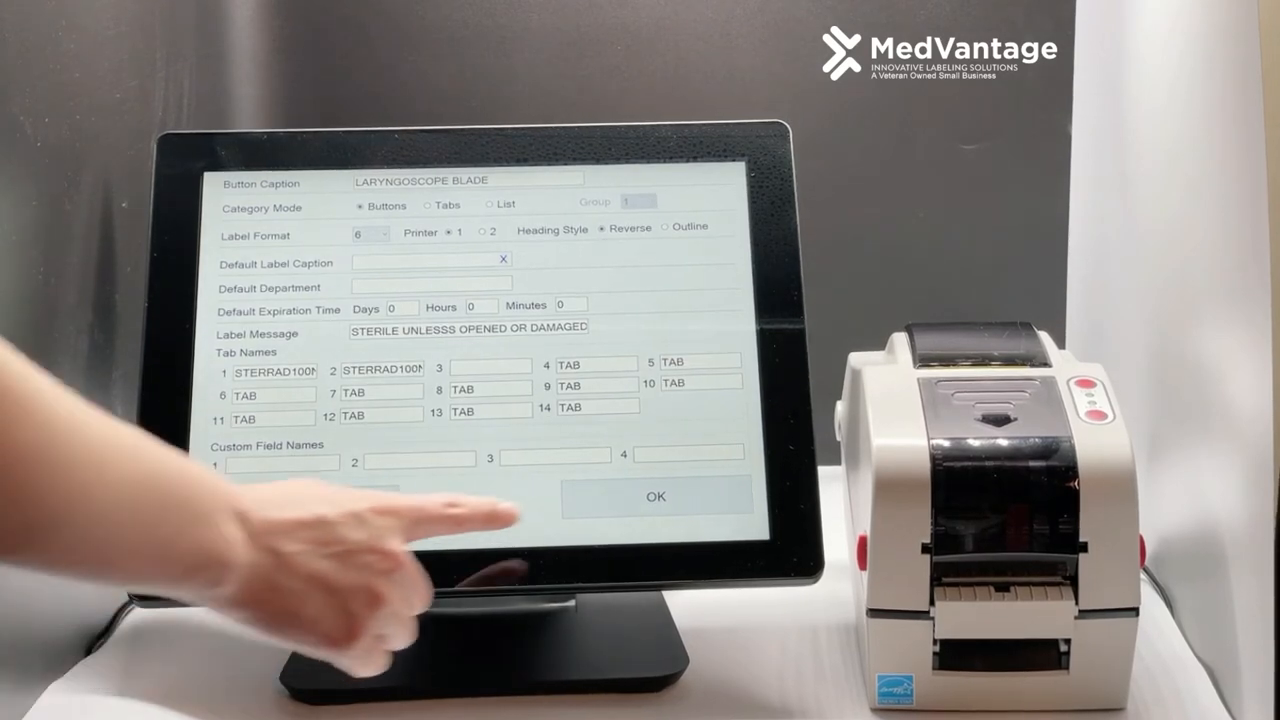
pyautogui.click(655, 496)
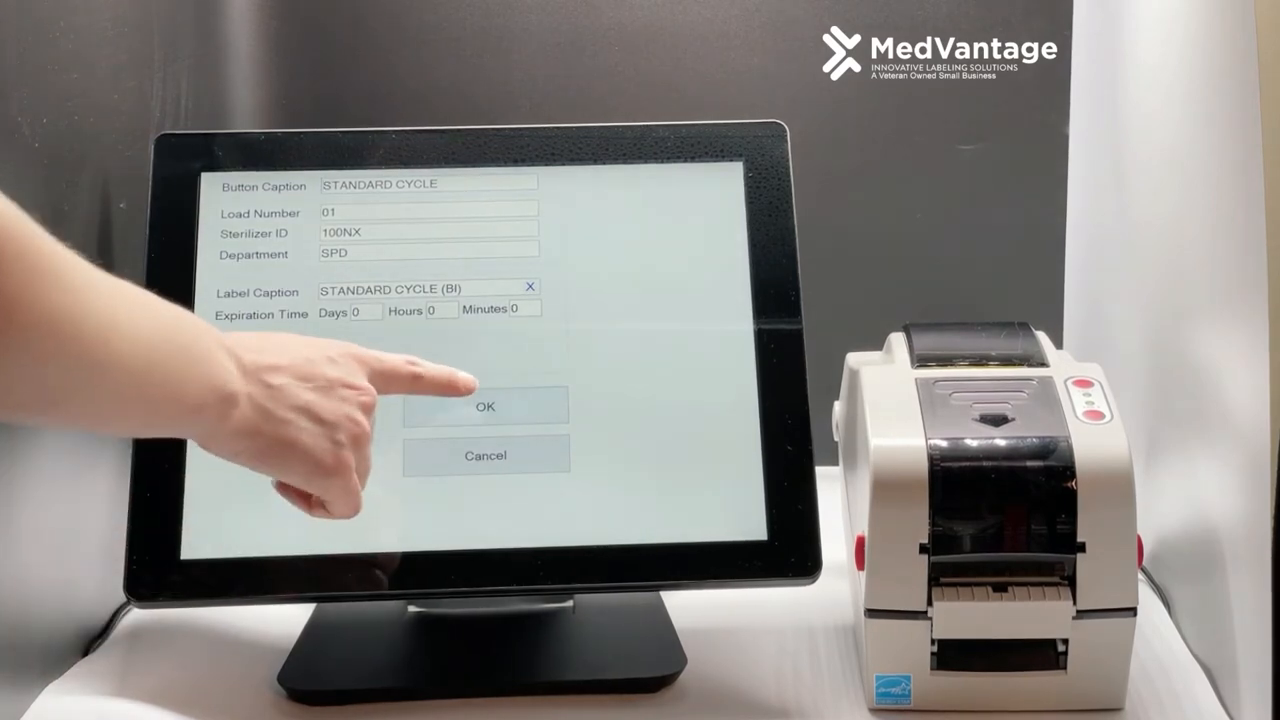
# - Save STANDARD CYCLE with sterilizer 100NX, department SPD, caption 'STANDARD CYCLE (BI)'
pyautogui.click(485, 406)
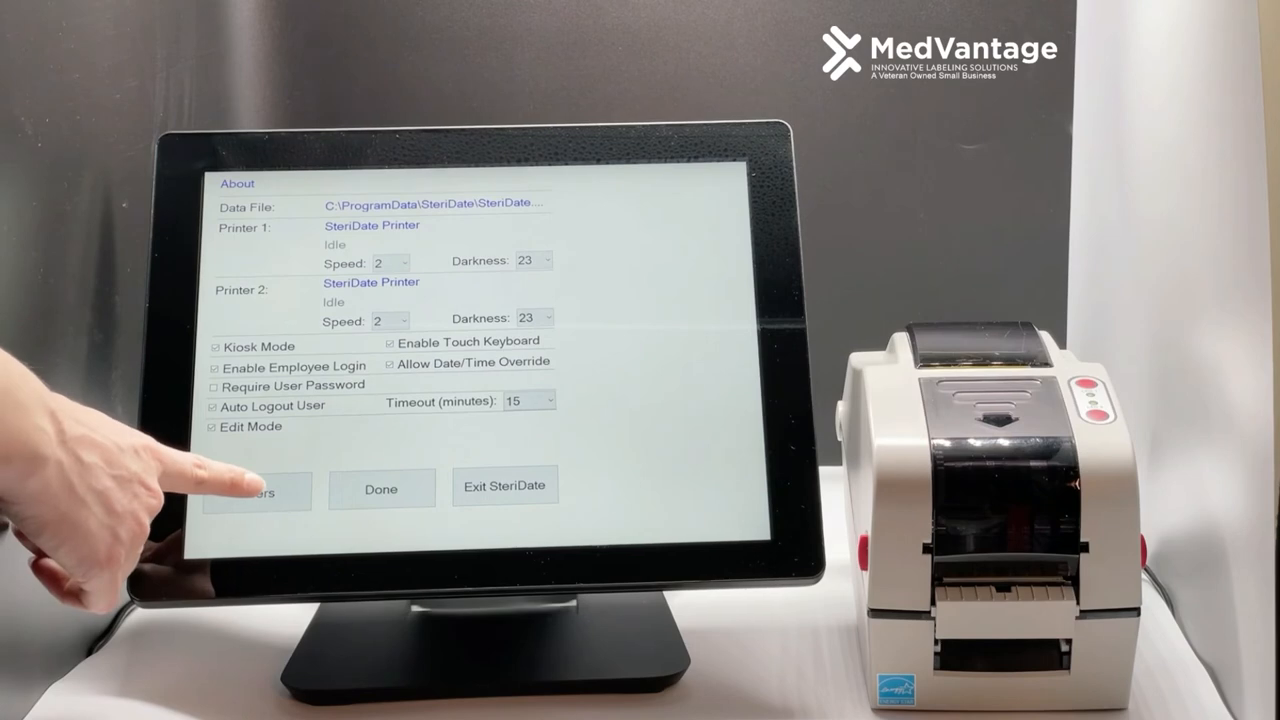
# - Open the Users list showing the Admin, Oper, Oper1 and Oper2 accounts
pyautogui.click(256, 490)
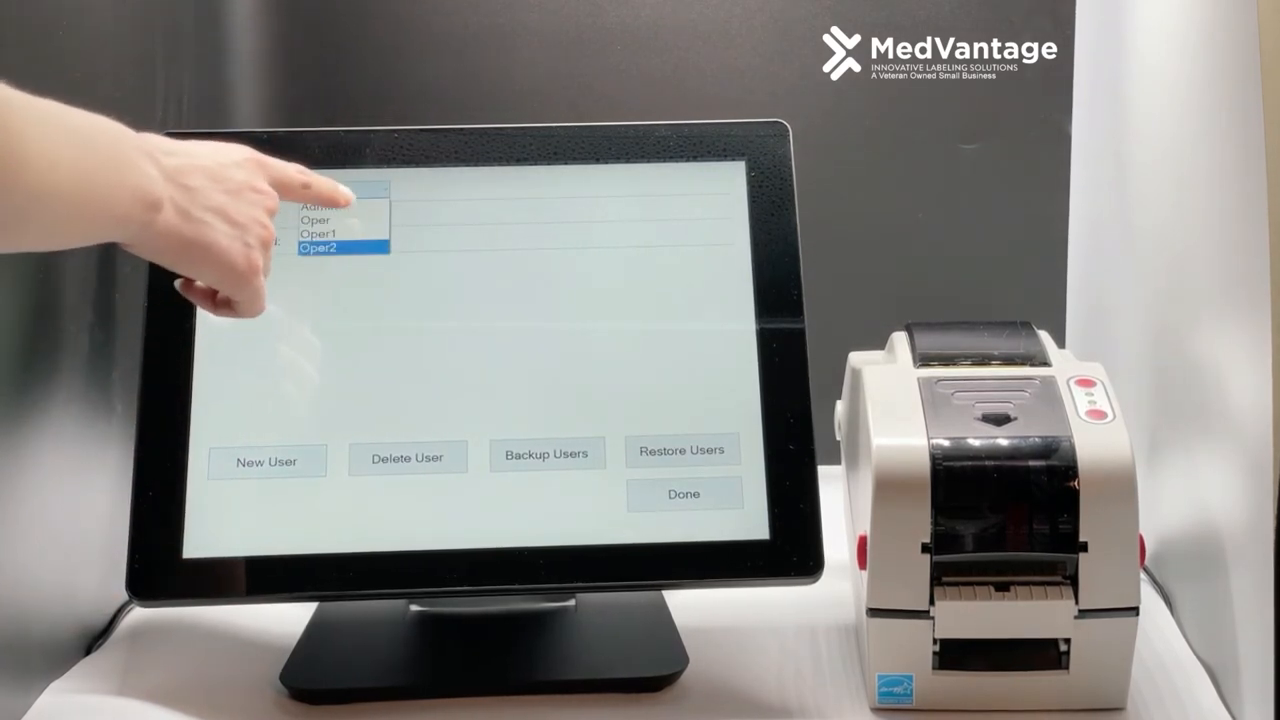
# - Add operator user IDs, then close Users and Settings back to the yellow label screen
pyautogui.click(342, 249)
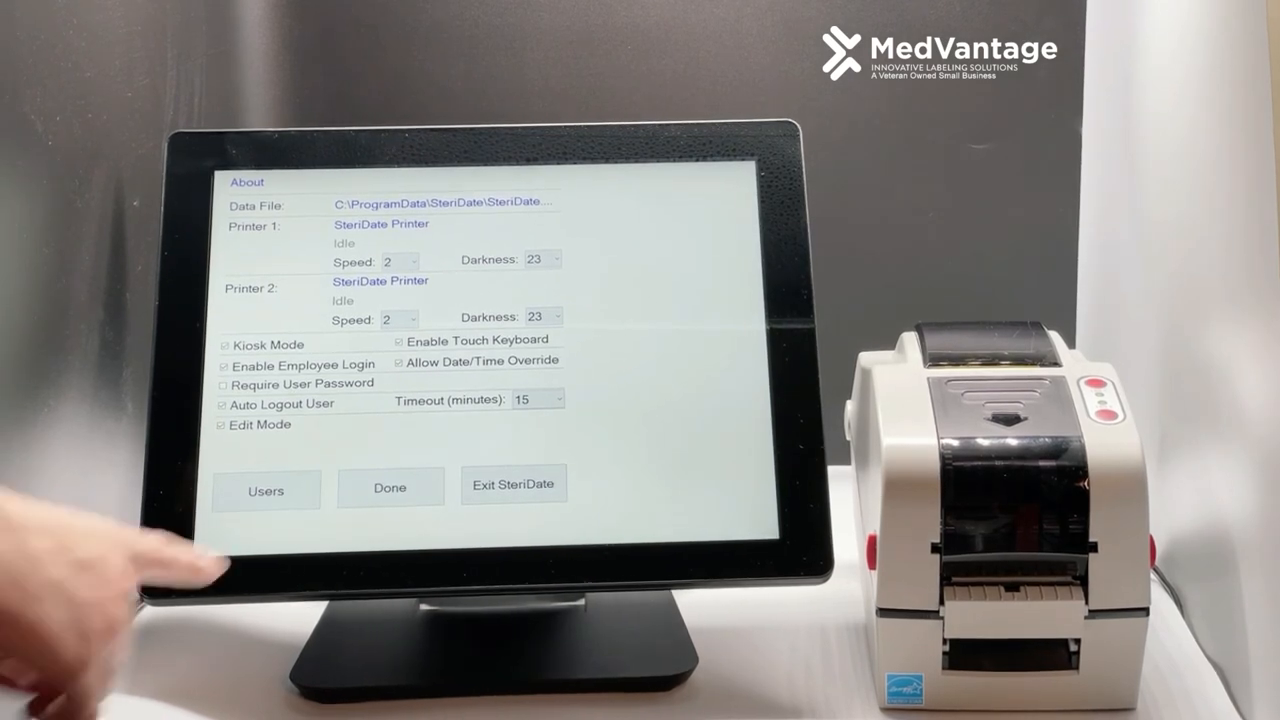
pyautogui.click(390, 488)
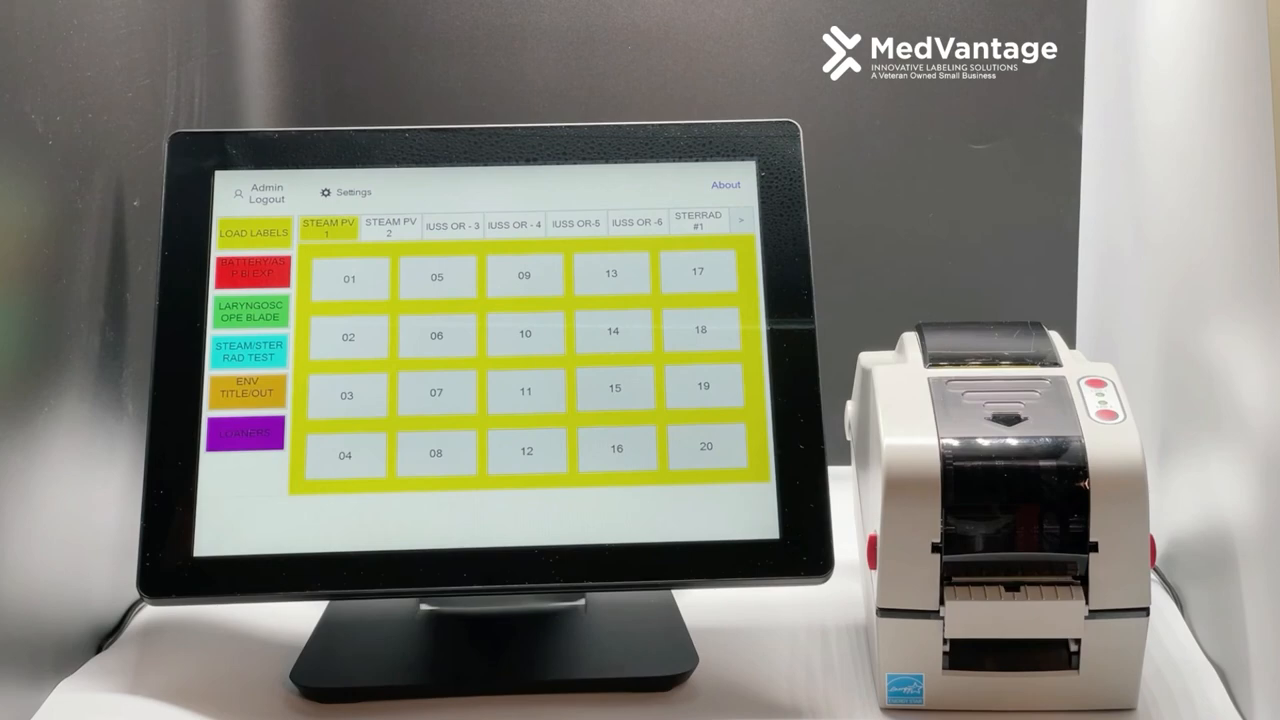